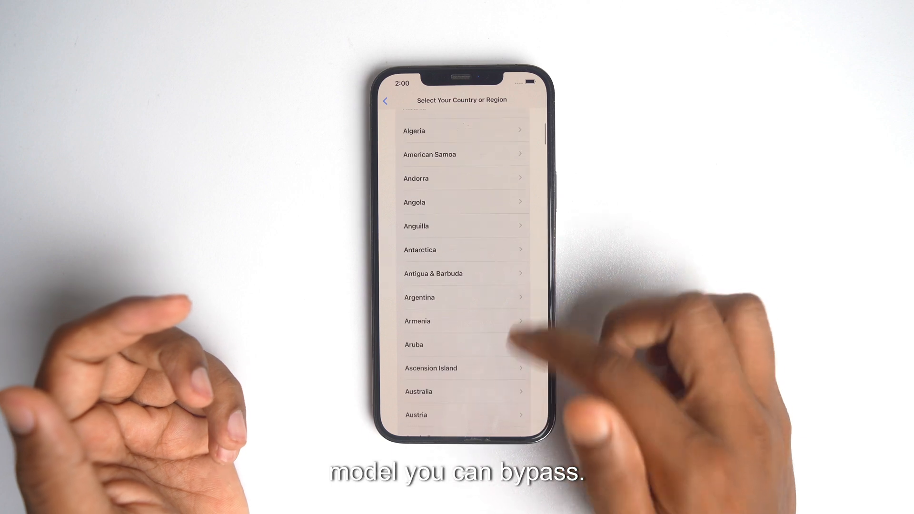
# Join the N Unlocker Wi-Fi network with its password to reach the Activation Lock screen.
pyautogui.scroll(-3)
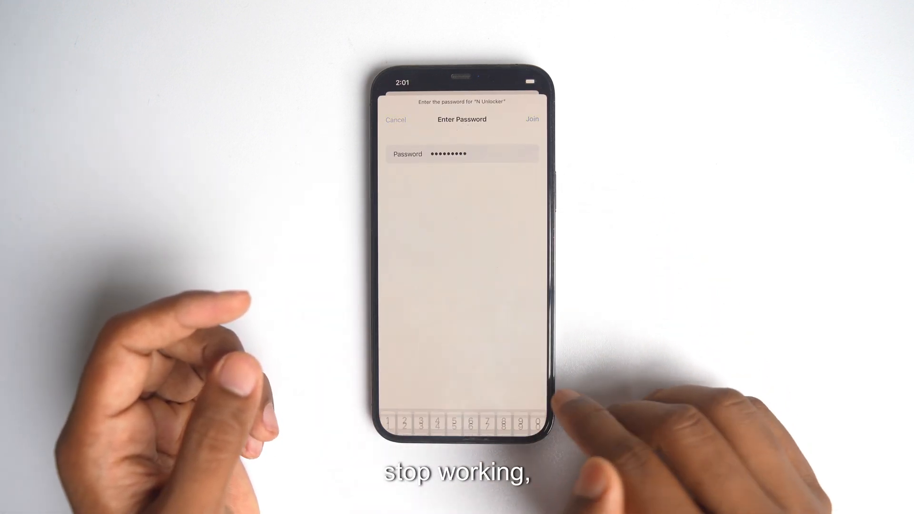
pyautogui.click(532, 119)
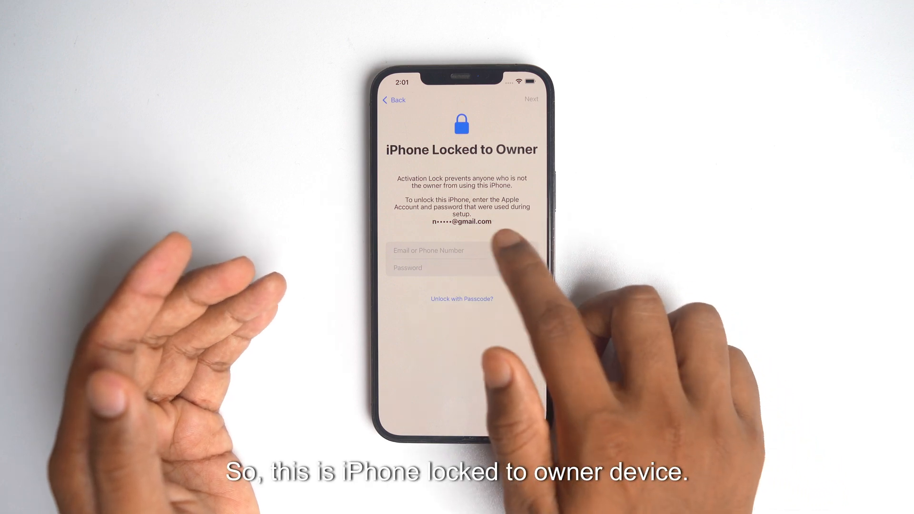
pyautogui.click(461, 250)
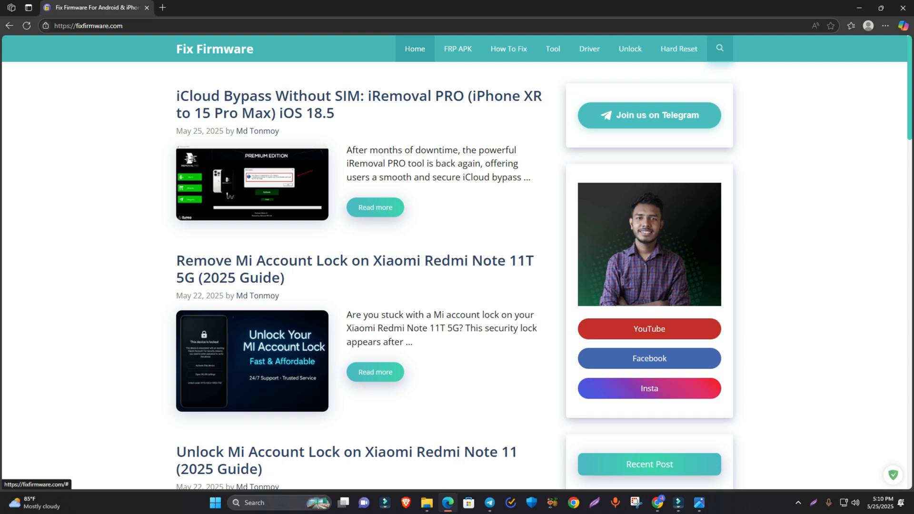
# Search Fix Firmware for 'iRemoval Pro', open the bypass article and download iRemoval PRO Premium Edition.
pyautogui.click(719, 49)
pyautogui.write('iRemoval Pro')
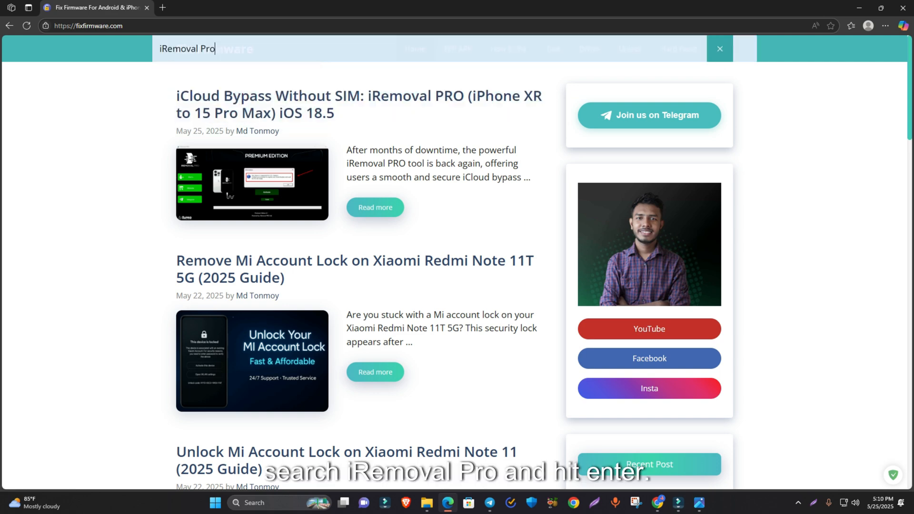
pyautogui.press('Enter')
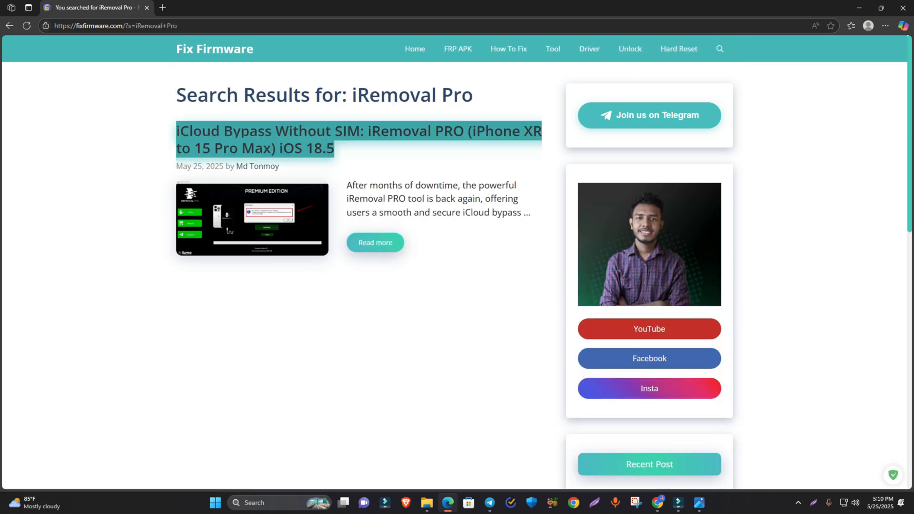
pyautogui.click(358, 131)
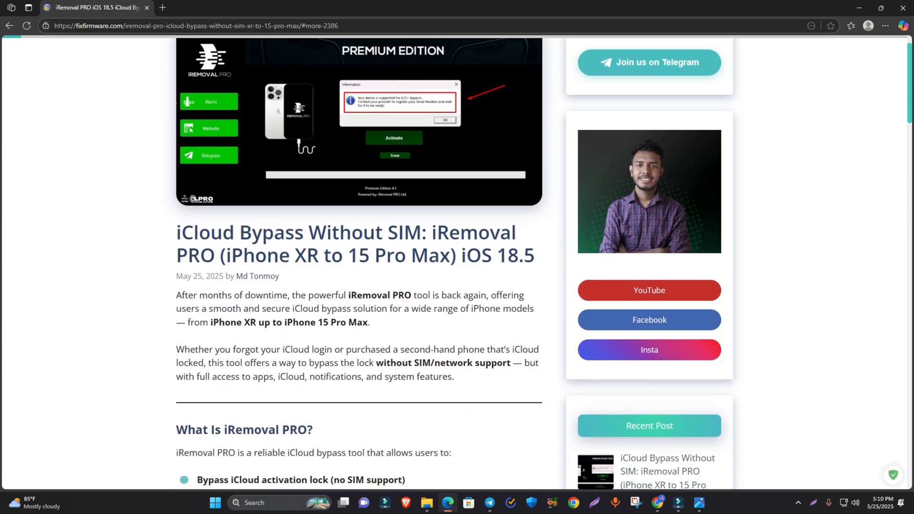
pyautogui.scroll(-3)
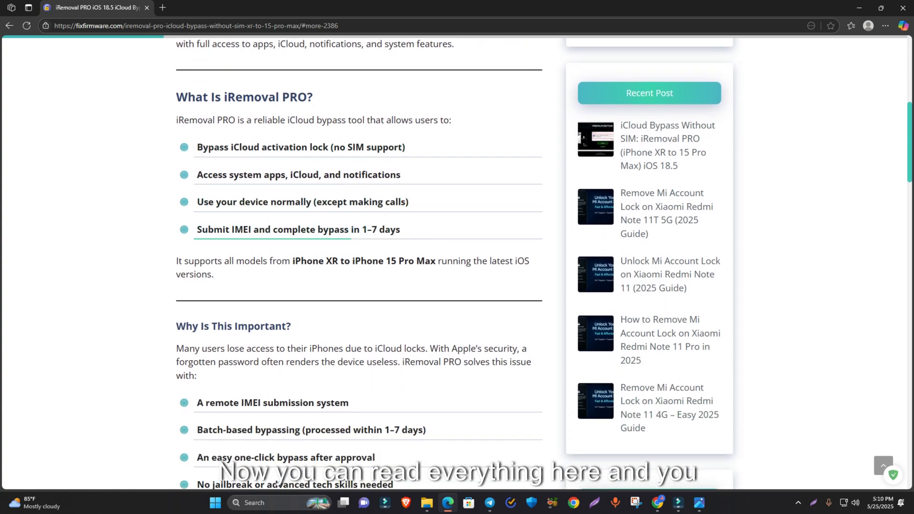
pyautogui.scroll(-3)
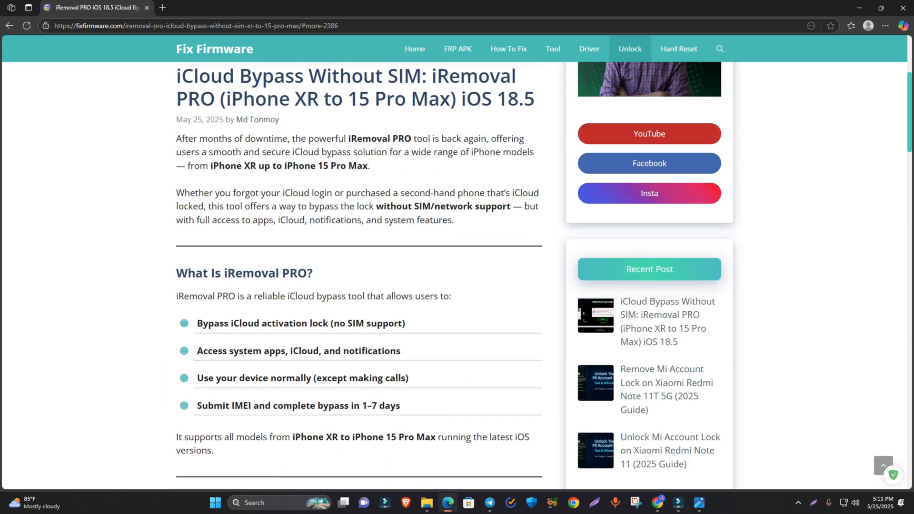
pyautogui.scroll(-3)
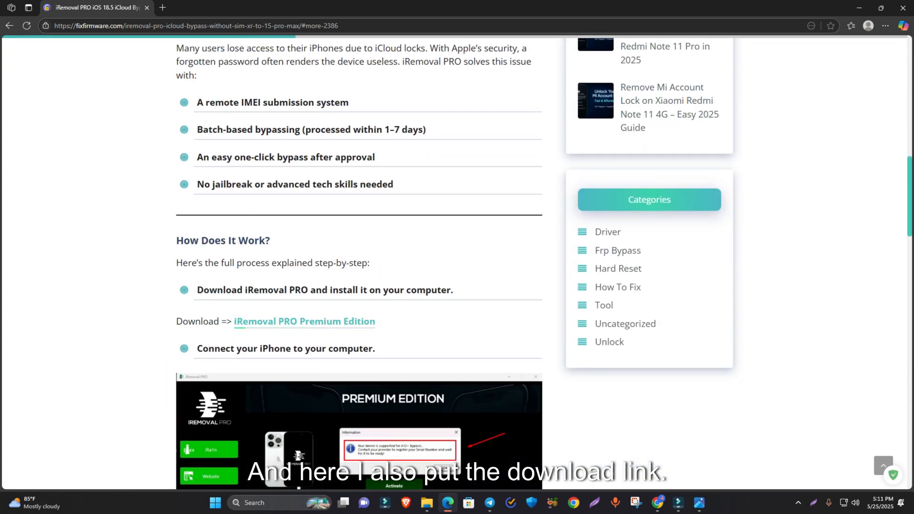
pyautogui.click(304, 321)
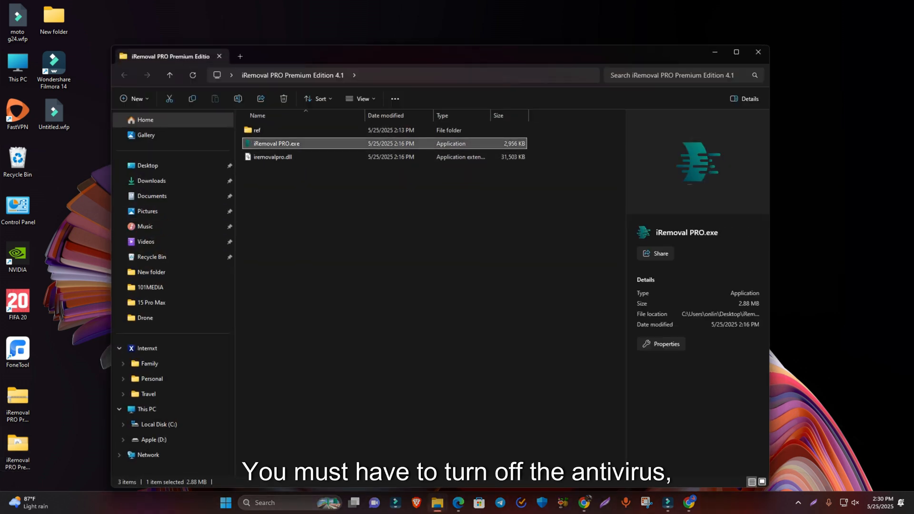
# Launch iRemoval PRO.exe, restart it, and connect the locked iPhone by cable.
pyautogui.doubleClick(275, 144)
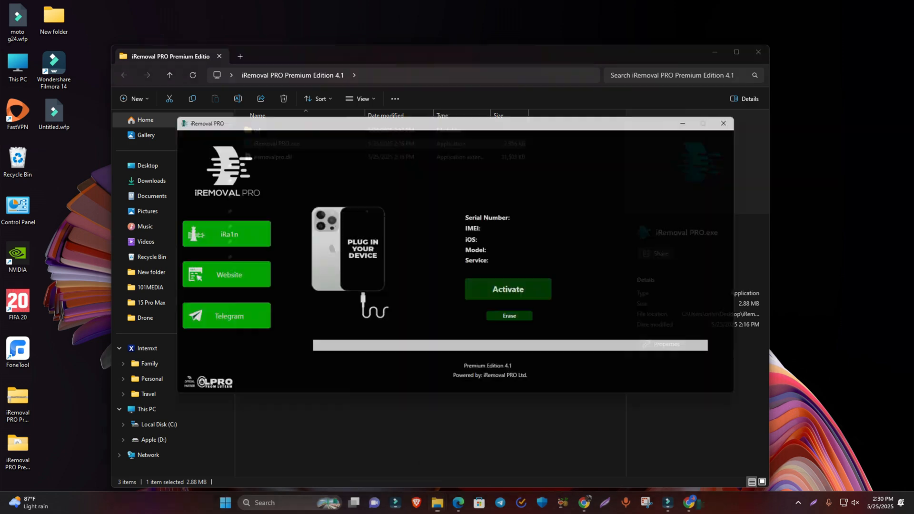
pyautogui.click(723, 123)
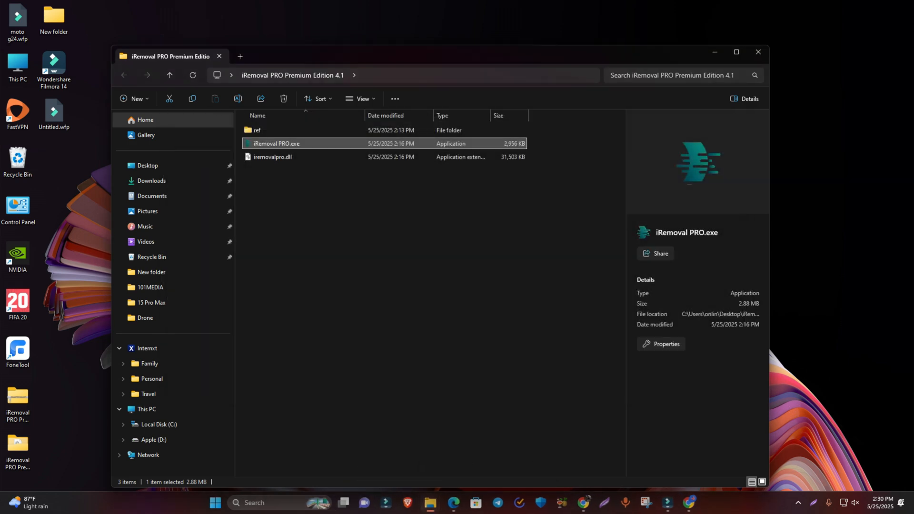
pyautogui.click(758, 52)
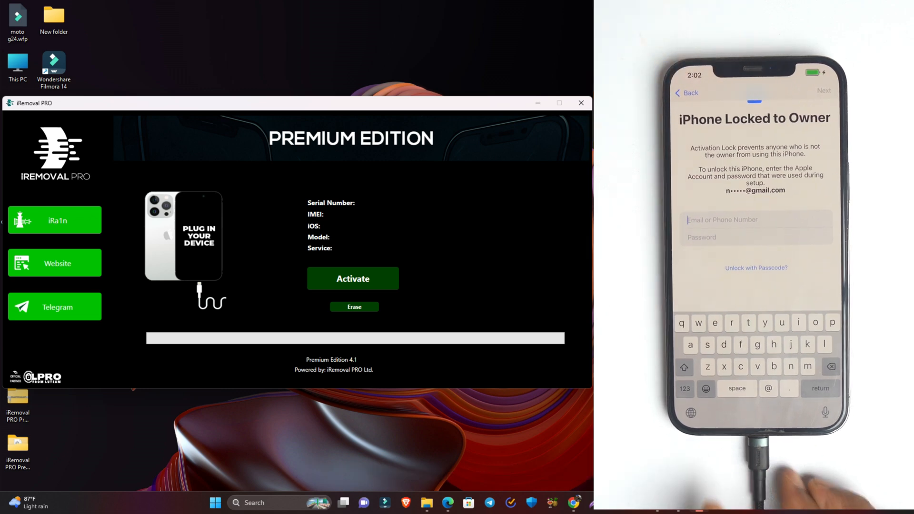
pyautogui.click(353, 278)
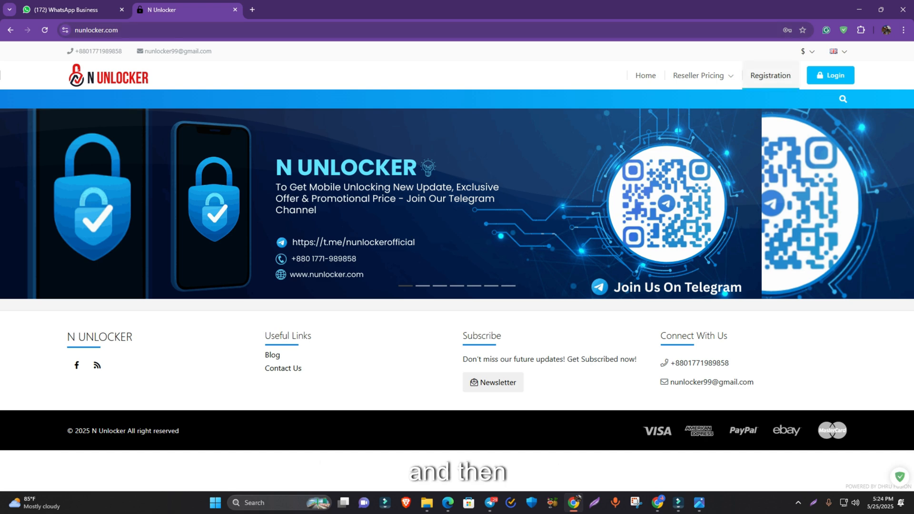
# Log in to N Unlocker and open the Place an order menu from the dashboard.
pyautogui.click(831, 75)
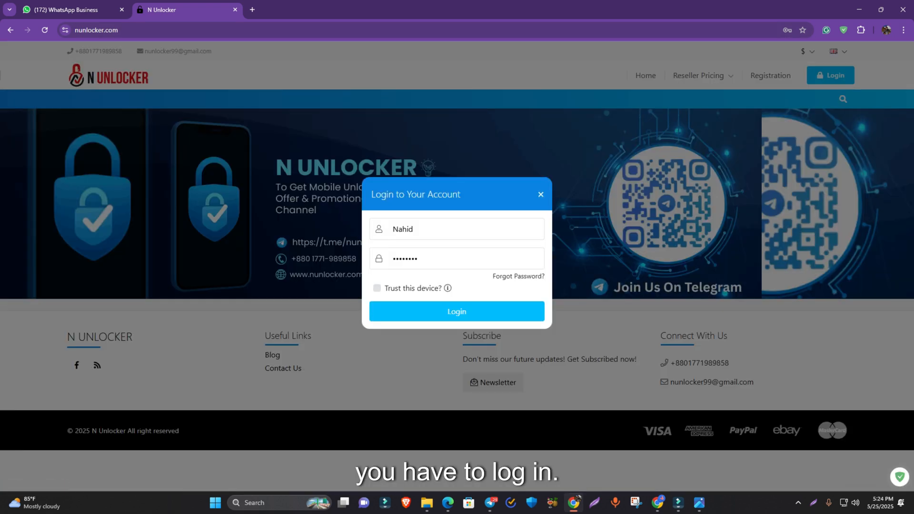
pyautogui.click(457, 311)
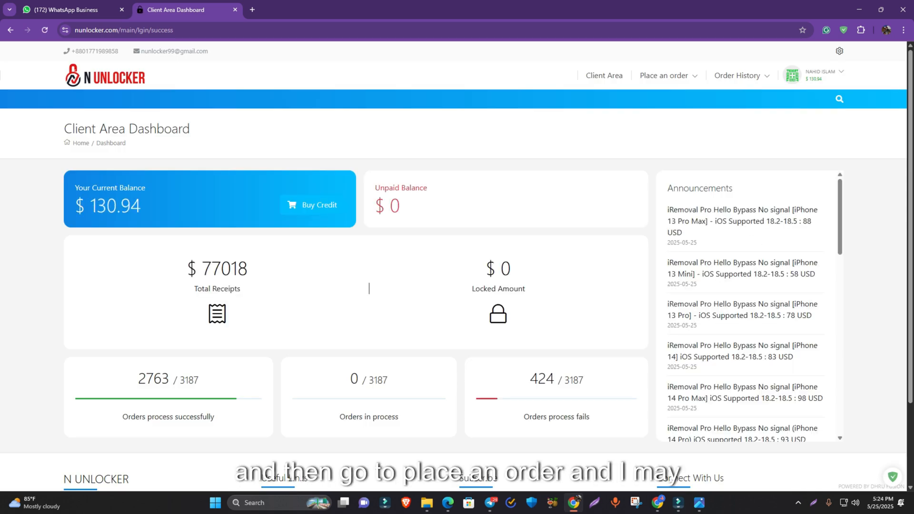
pyautogui.click(664, 76)
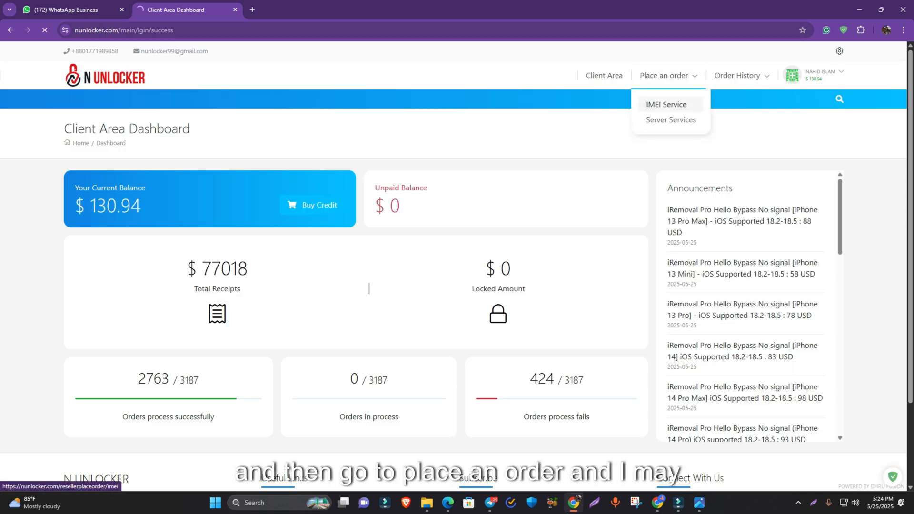
pyautogui.click(667, 104)
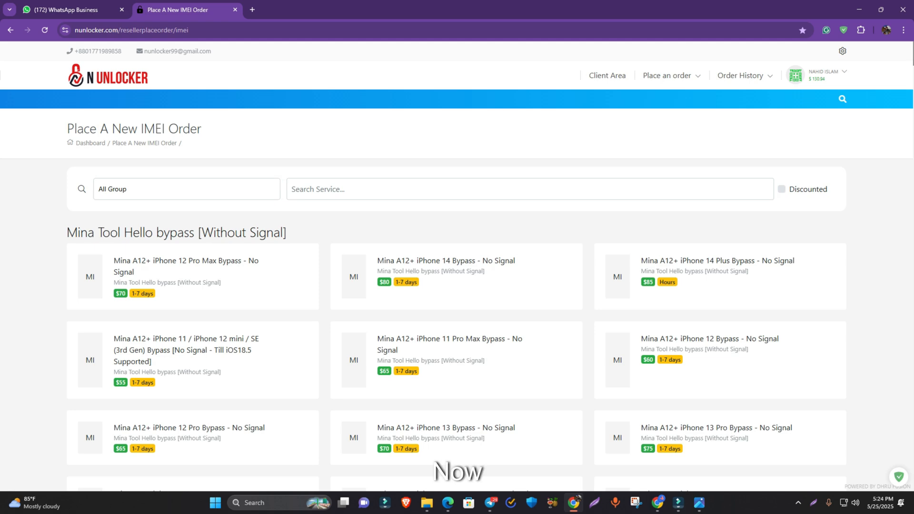
pyautogui.click(186, 189)
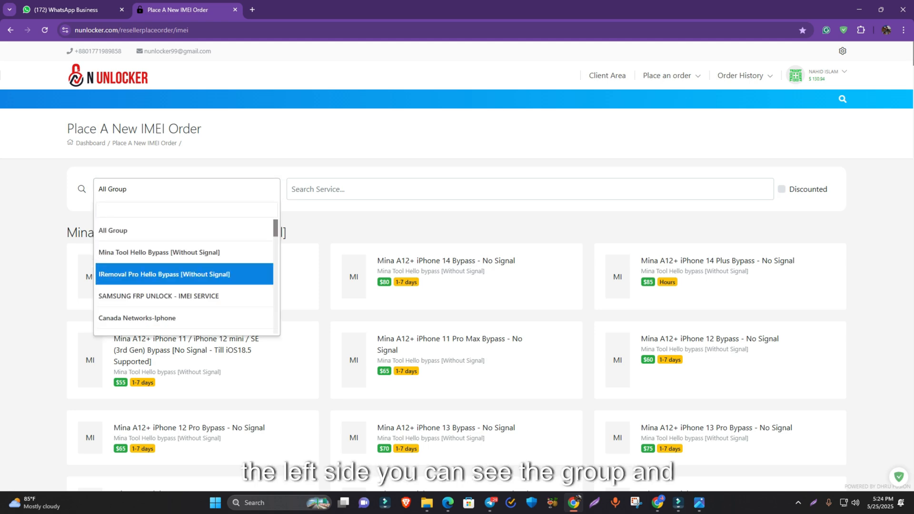
pyautogui.click(165, 275)
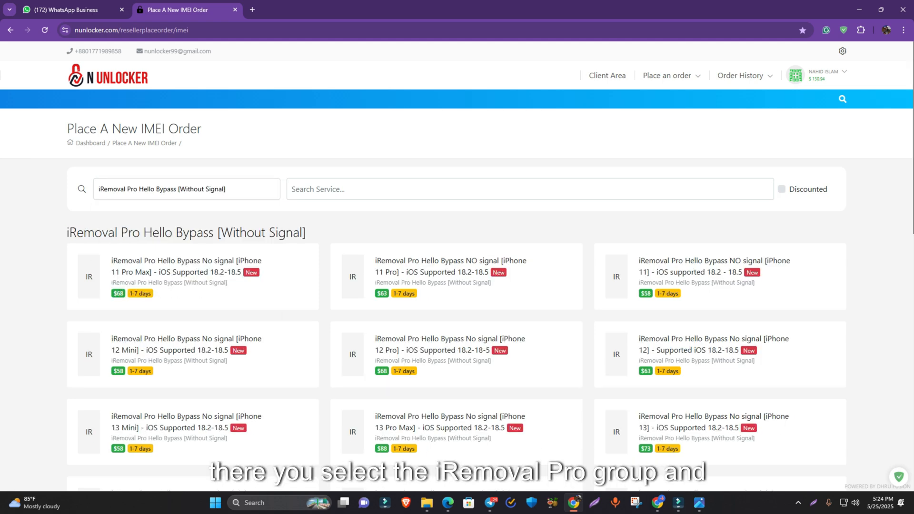
pyautogui.scroll(-3)
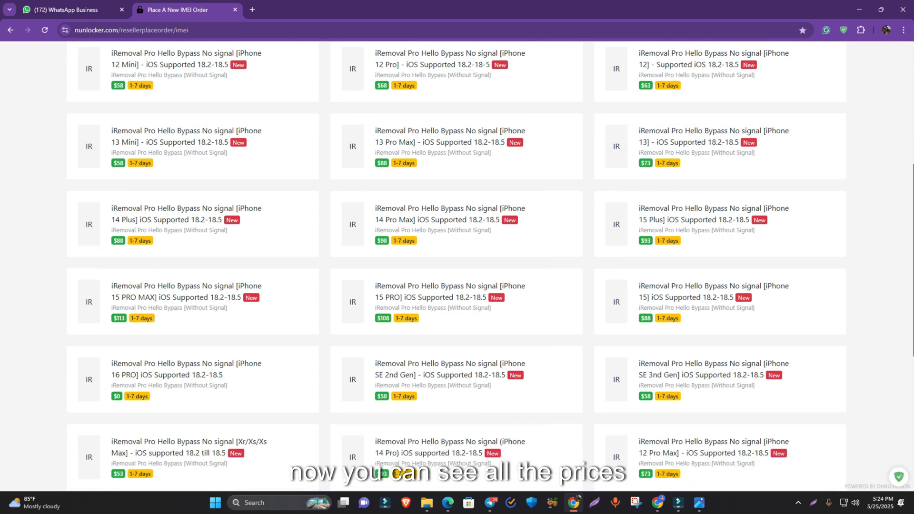
pyautogui.scroll(-3)
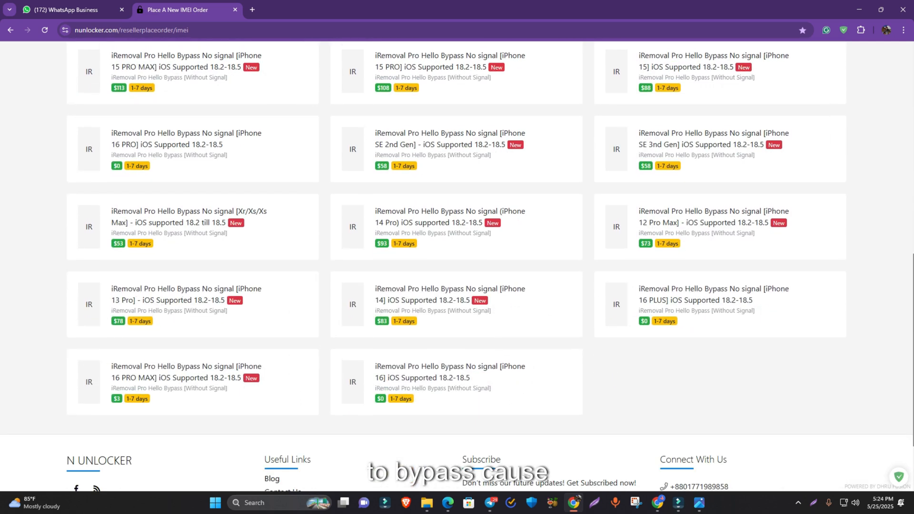
pyautogui.scroll(3)
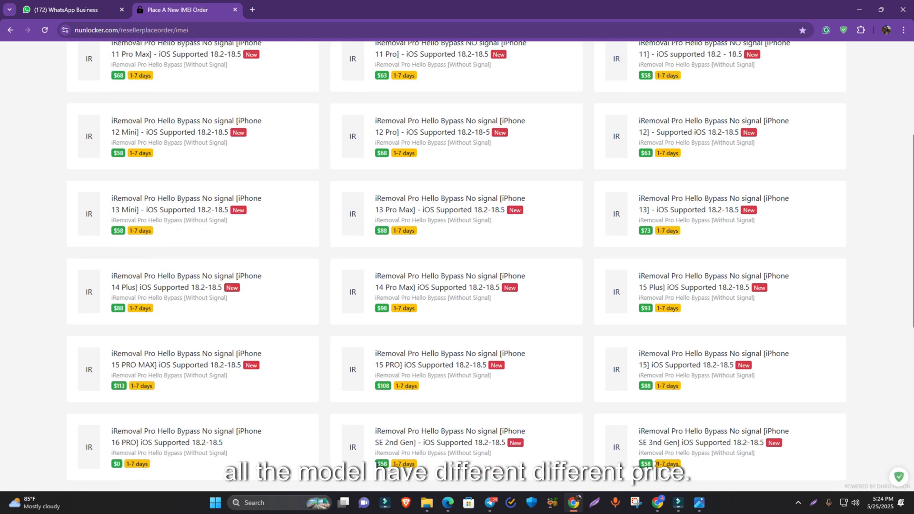
pyautogui.click(449, 203)
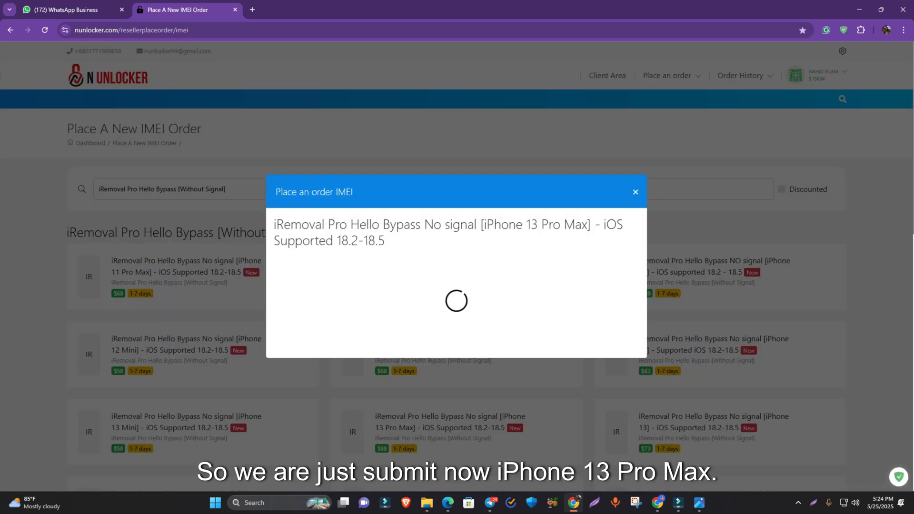
pyautogui.rightClick(346, 261)
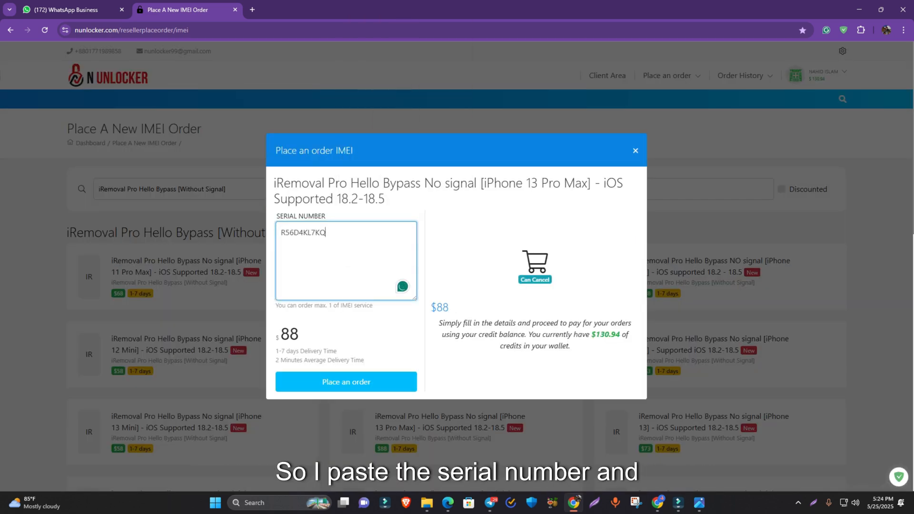
pyautogui.click(345, 382)
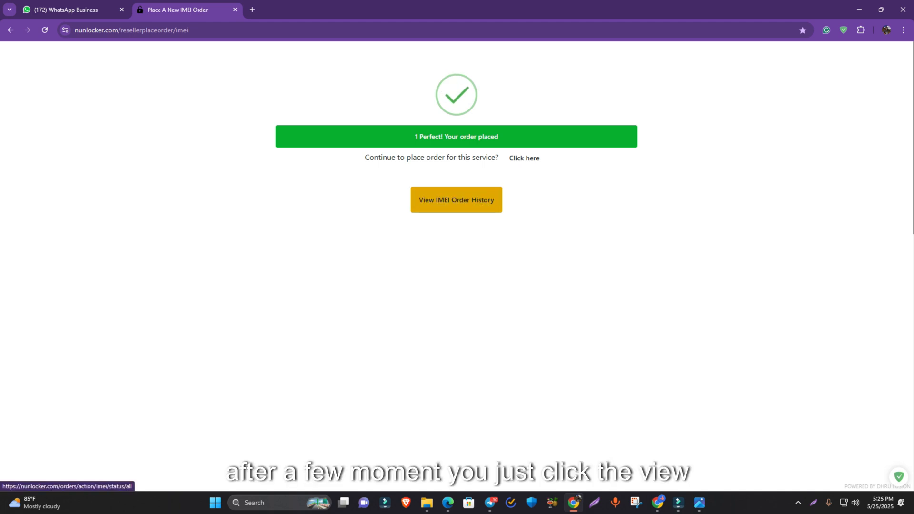
# Open the IMEI order history and check order #26826's Success status and unlock code.
pyautogui.click(456, 200)
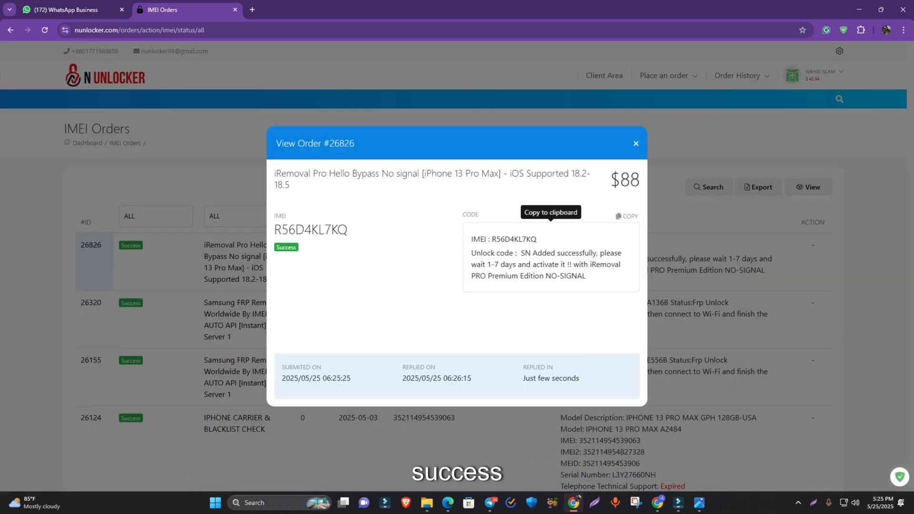
pyautogui.moveTo(523, 252); pyautogui.dragTo(584, 275)
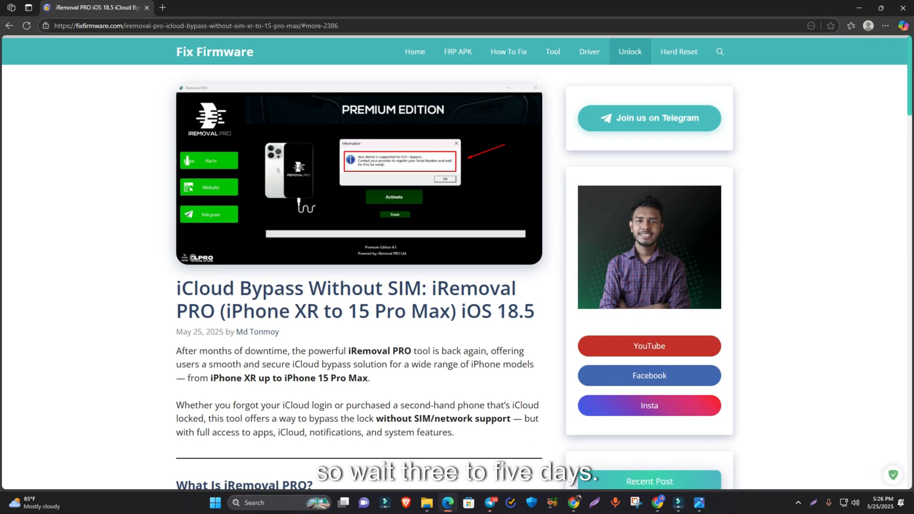
# Scroll the Fix Firmware article to Join Our Official Telegram Group and follow the link.
pyautogui.scroll(-3)
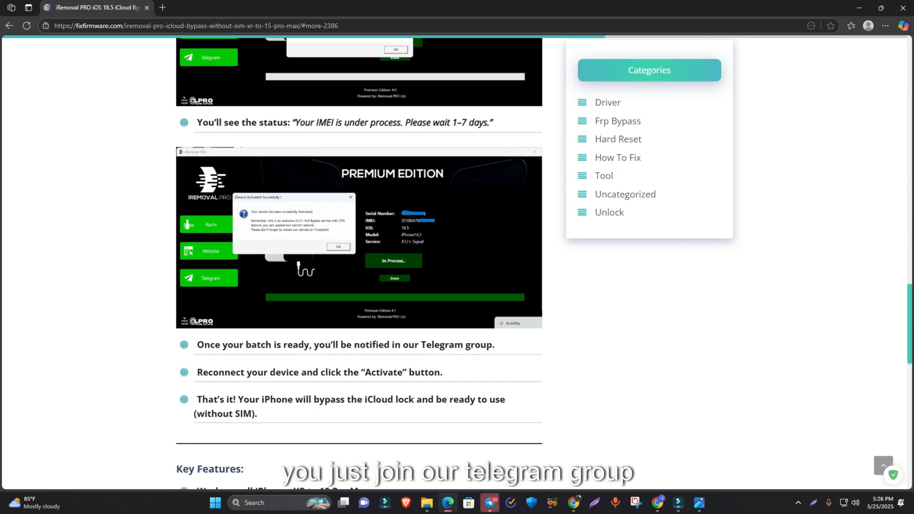
pyautogui.scroll(-3)
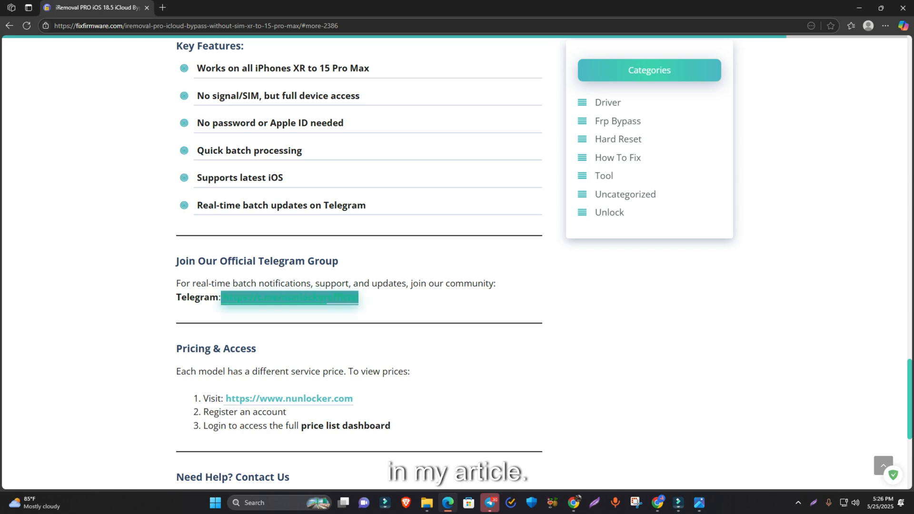
pyautogui.click(290, 297)
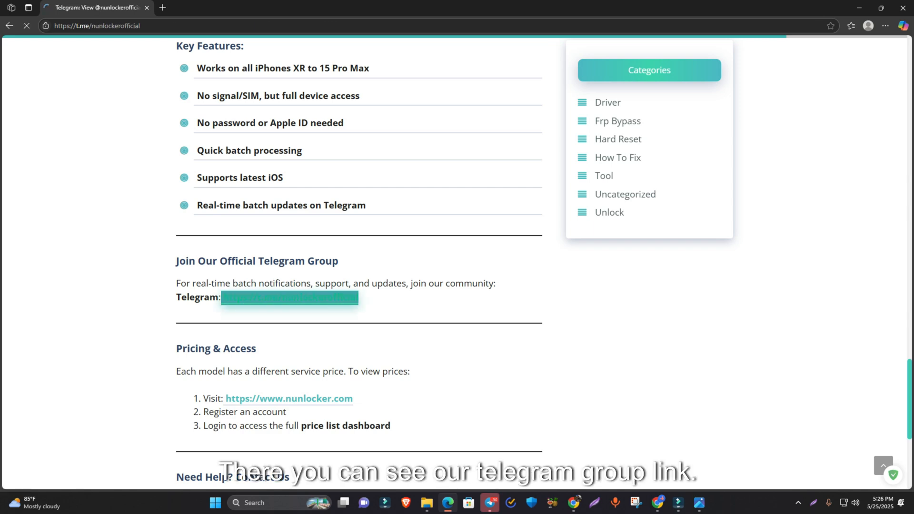
pyautogui.click(289, 297)
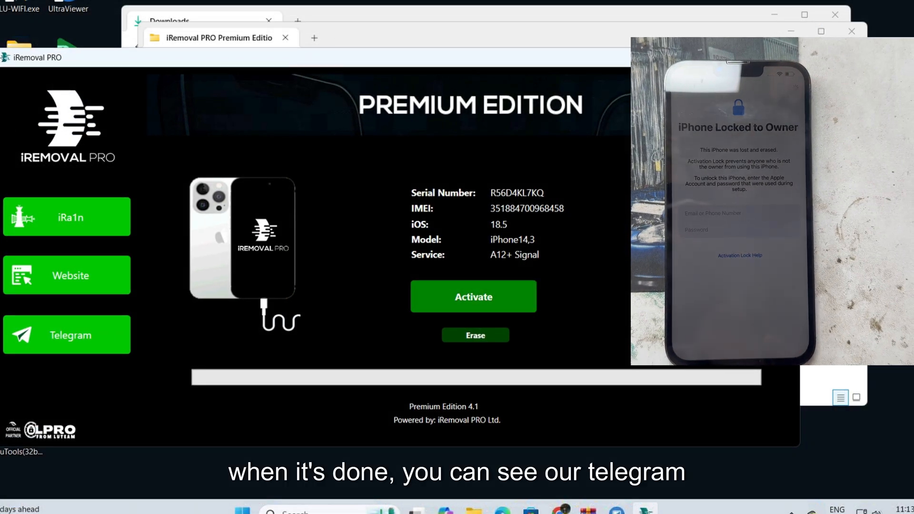
# Start Activate in iRemoval PRO and confirm the WARNING dialog with OK.
pyautogui.click(473, 296)
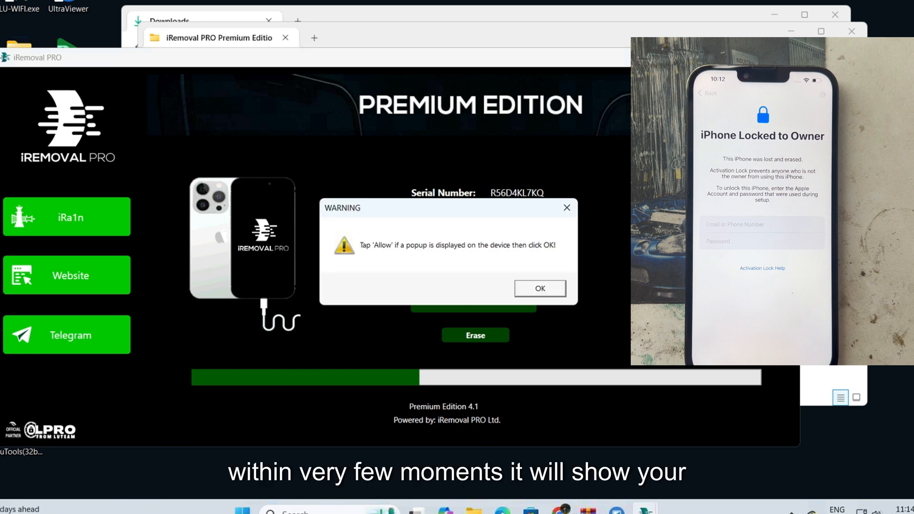
pyautogui.click(539, 288)
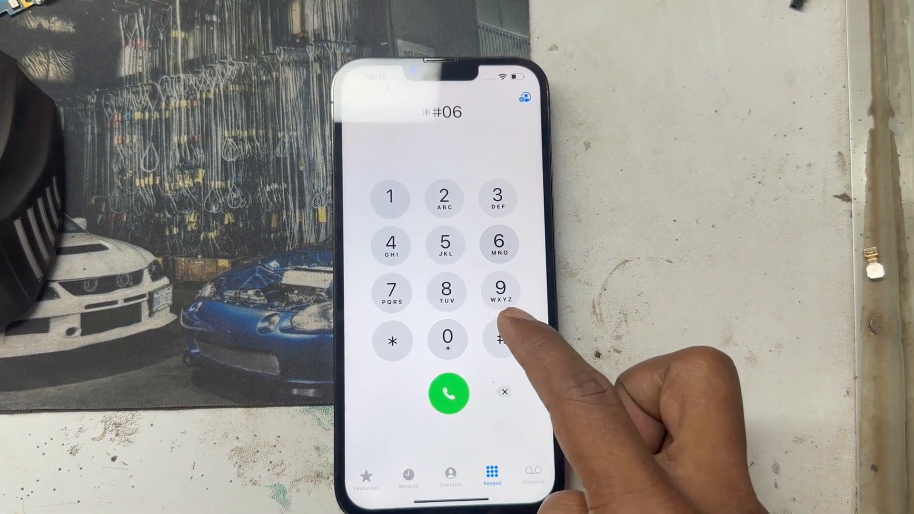
# Dial *#06#, dismiss No SIM Available, and view Settings > General > About.
pyautogui.click(447, 394)
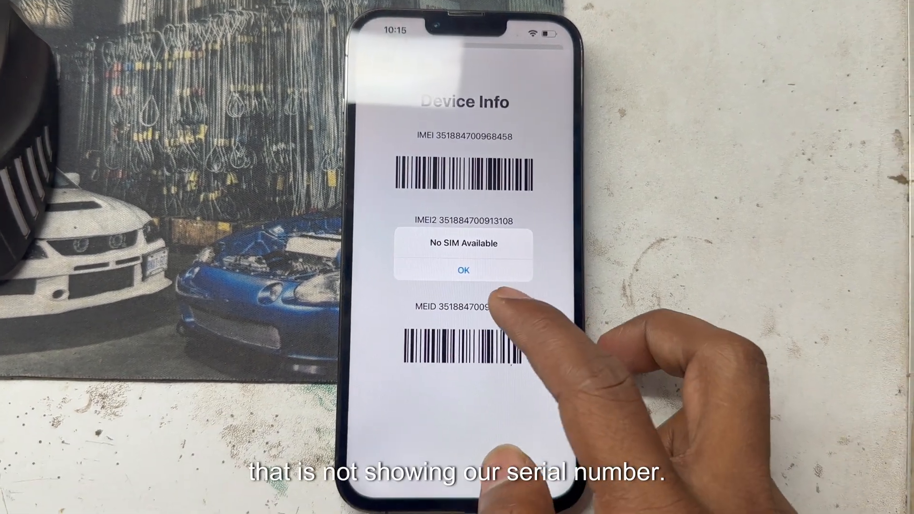
pyautogui.click(462, 270)
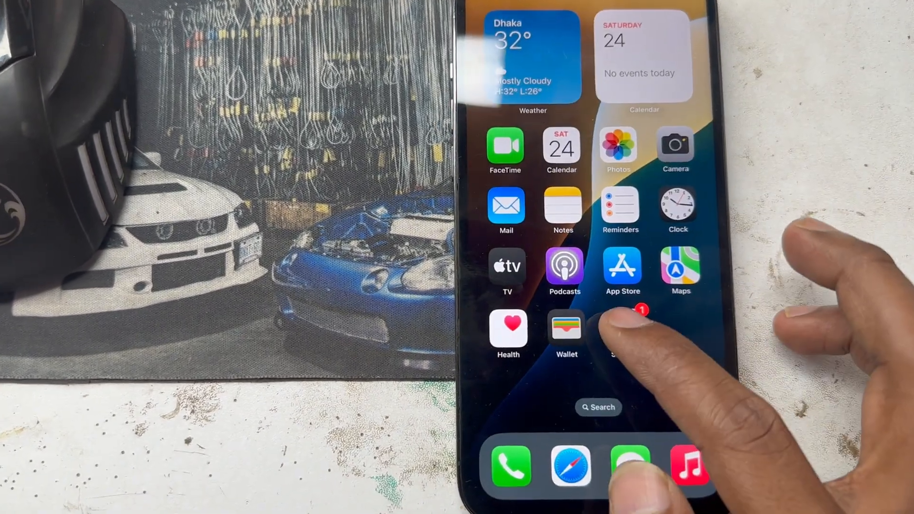
pyautogui.click(631, 329)
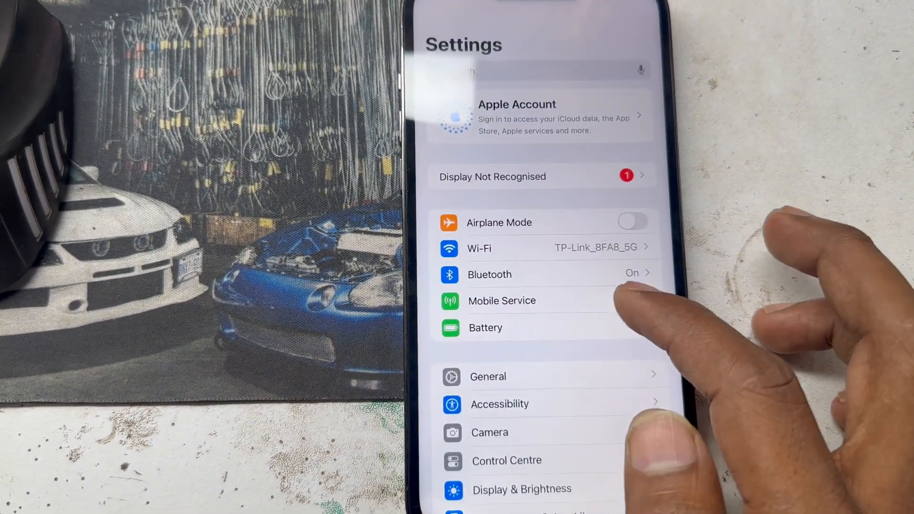
pyautogui.click(487, 376)
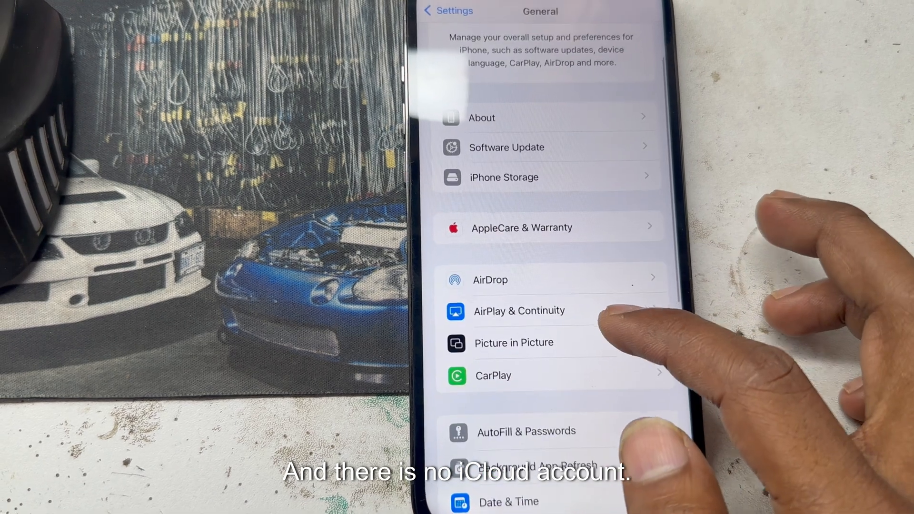
pyautogui.click(481, 117)
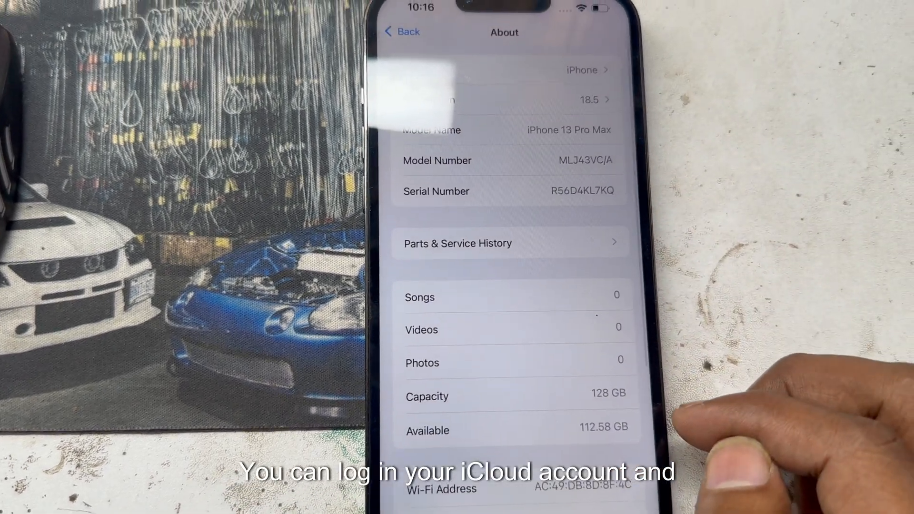